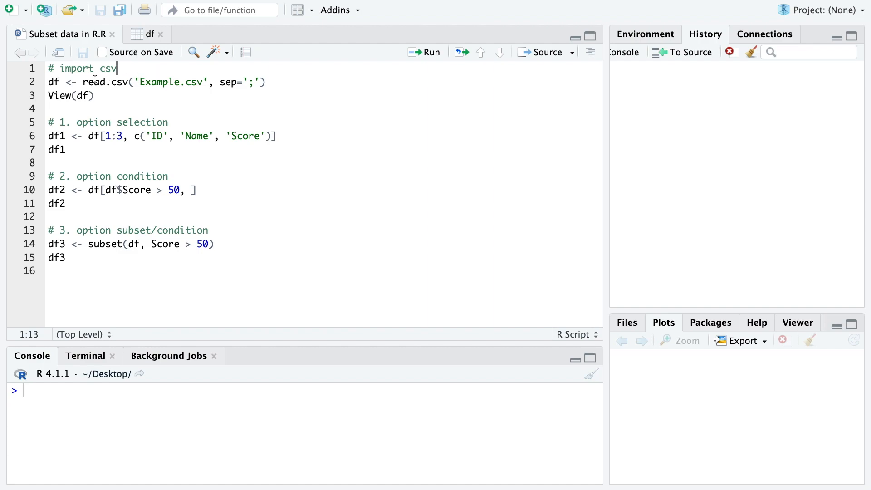
# - Run the read.csv block to load Example.csv into df and open it with View(df)
pyautogui.doubleClick(109, 82)
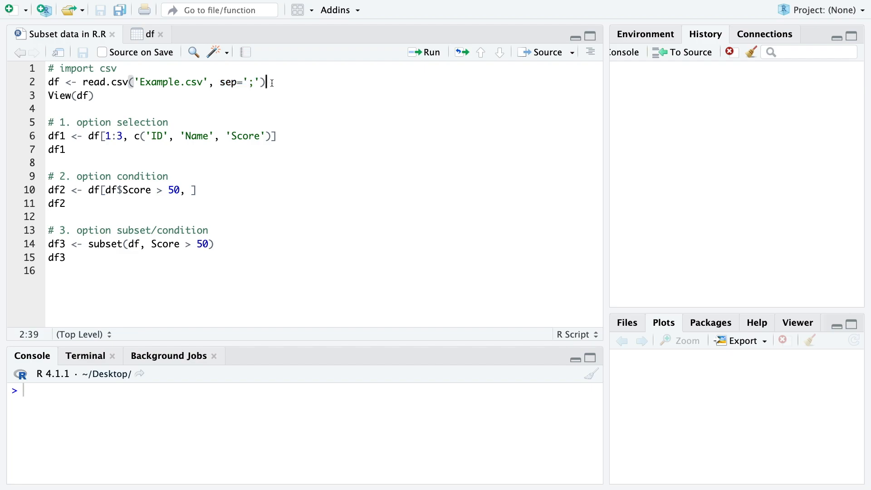
pyautogui.click(424, 52)
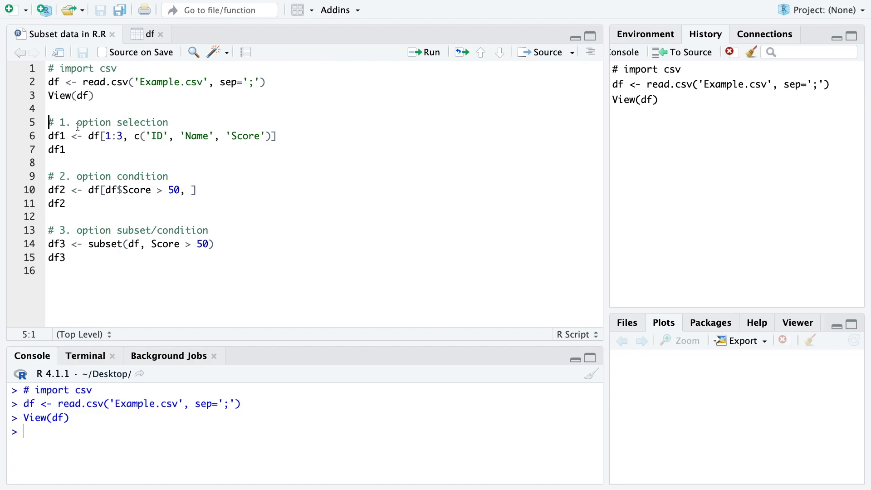
# - Run the df1 subset printing rows 1–3 with columns ID, Name and Score
pyautogui.click(48, 135)
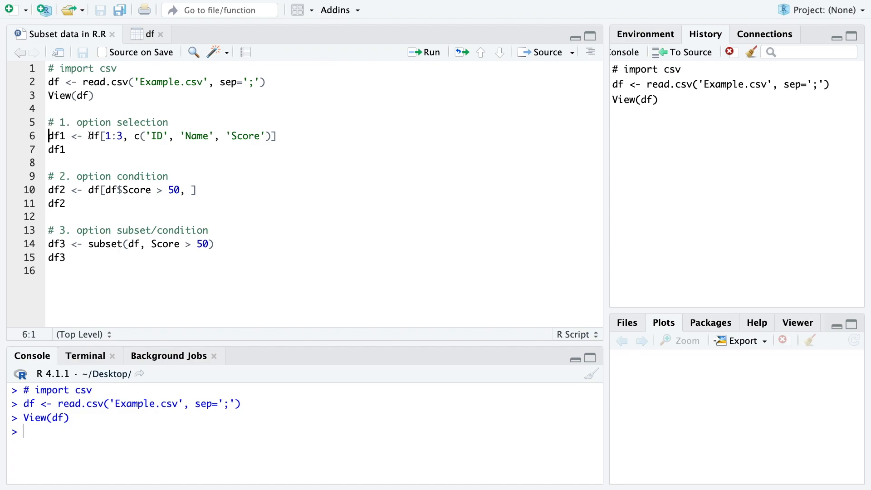
pyautogui.moveTo(88, 136); pyautogui.dragTo(123, 136)
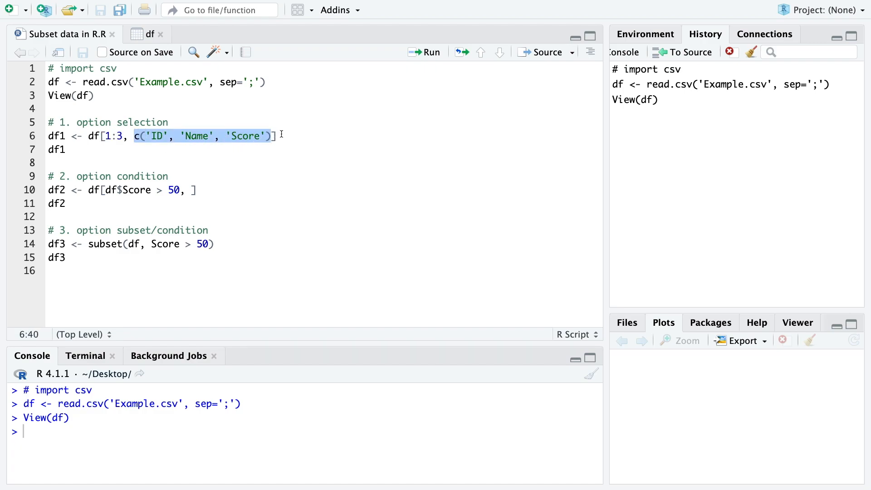
pyautogui.click(431, 52)
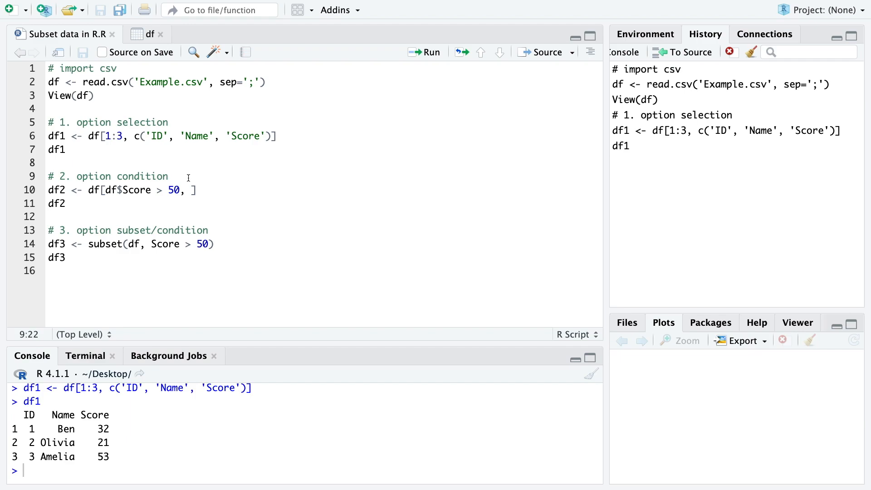
# - Select the df2 condition lines keeping rows with Score above 50 and run them
pyautogui.click(105, 190)
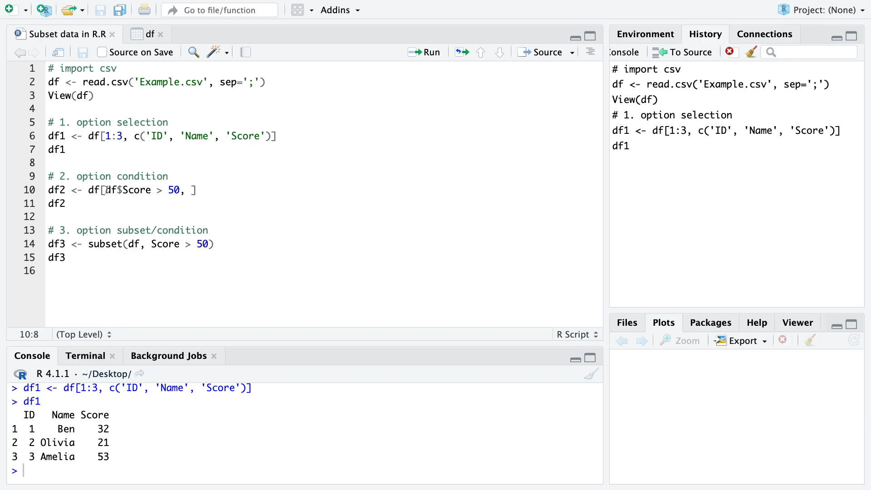
pyautogui.moveTo(105, 189); pyautogui.dragTo(181, 190)
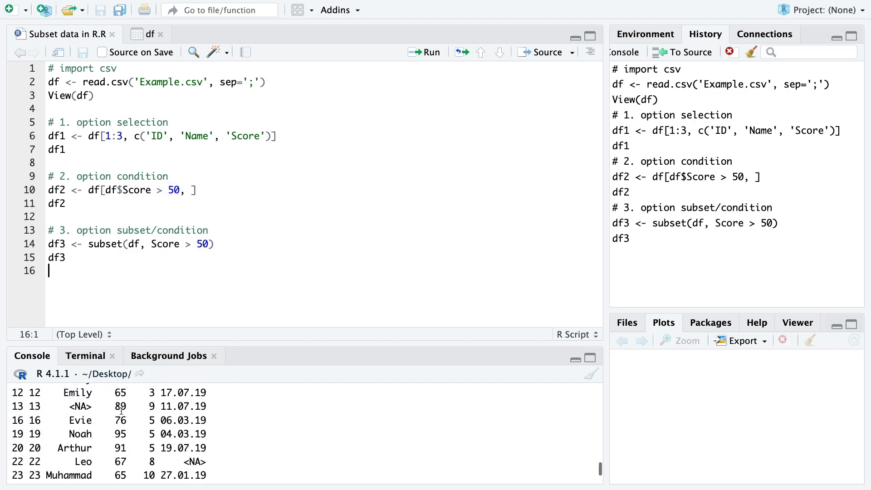
# - Run the subset() block to create and print df3 with Score above 50
pyautogui.click(424, 52)
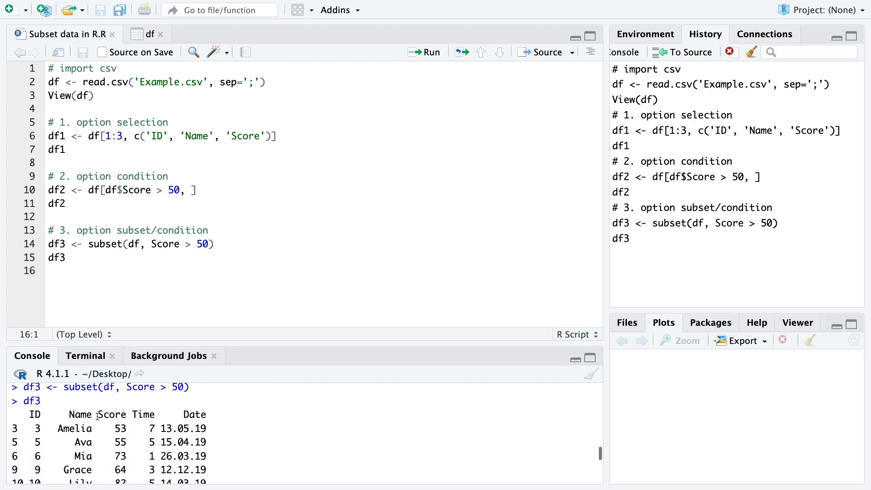